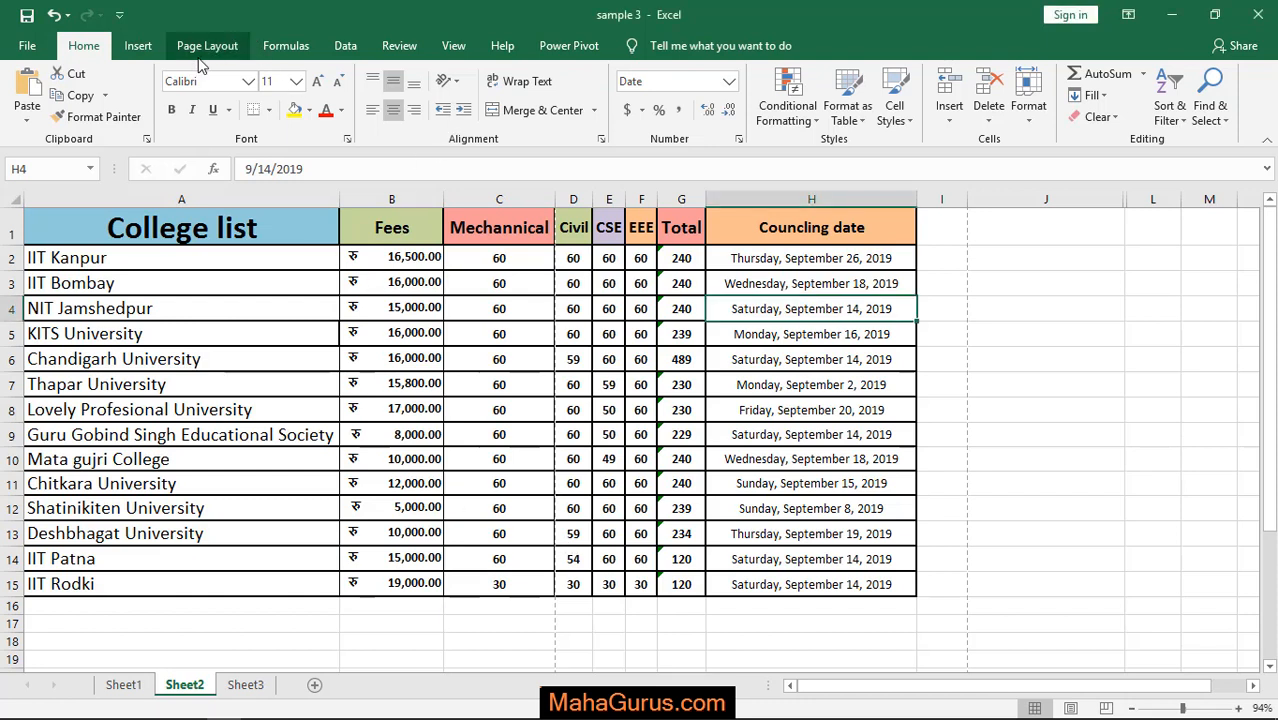
- Switch to the Page Layout ribbon for the College list sheet
left_click(207, 45)
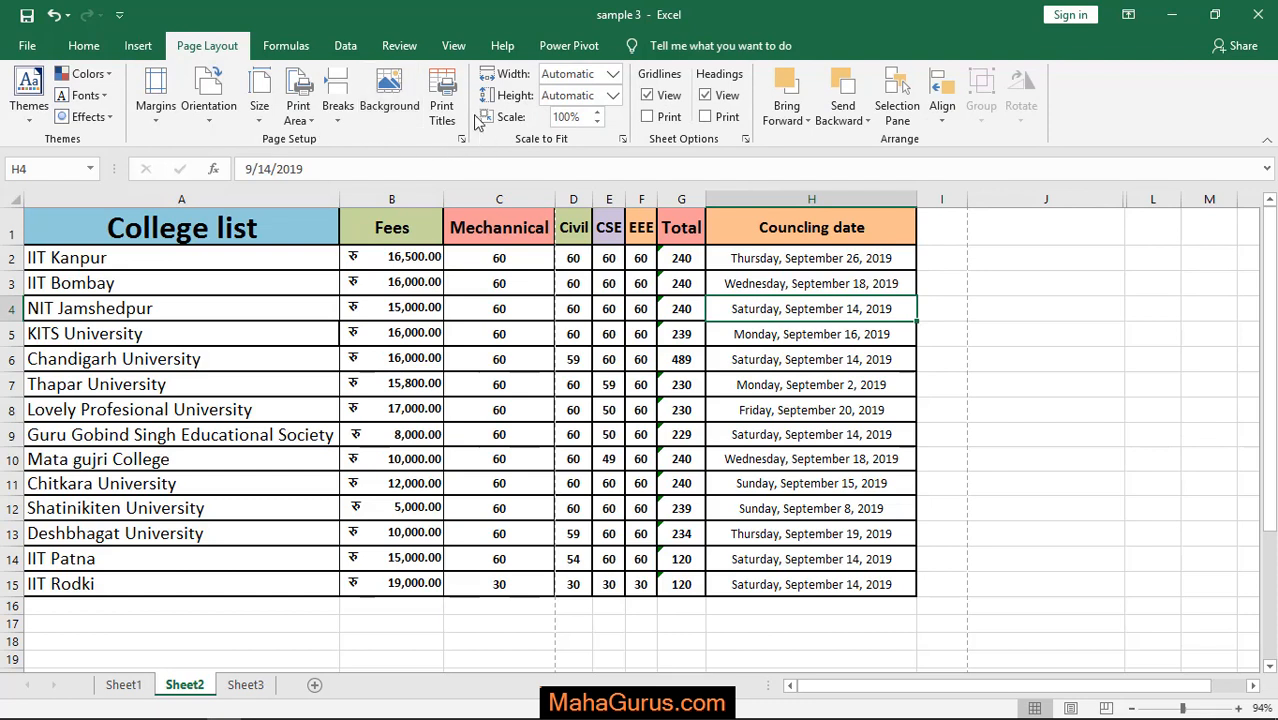
mouse_move(155, 95)
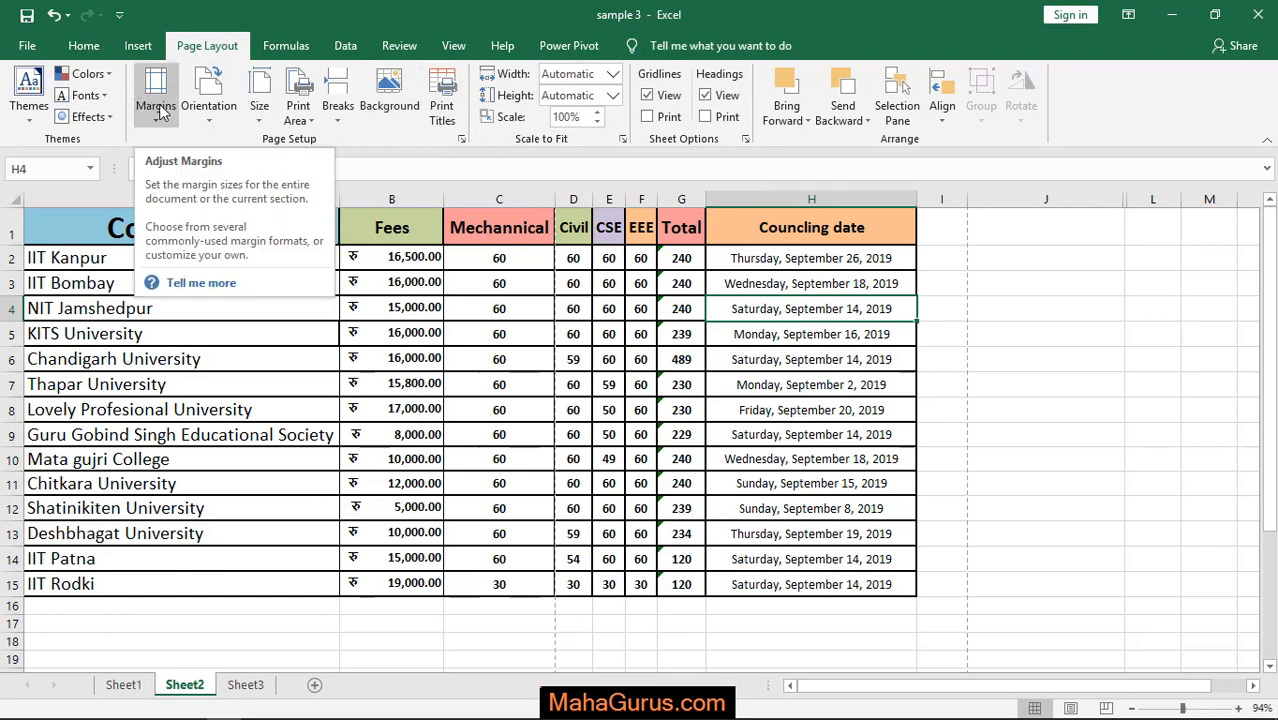
- Apply Narrow margins (0.25" left and right), preview in File > Print, then return to the sheet
left_click(155, 95)
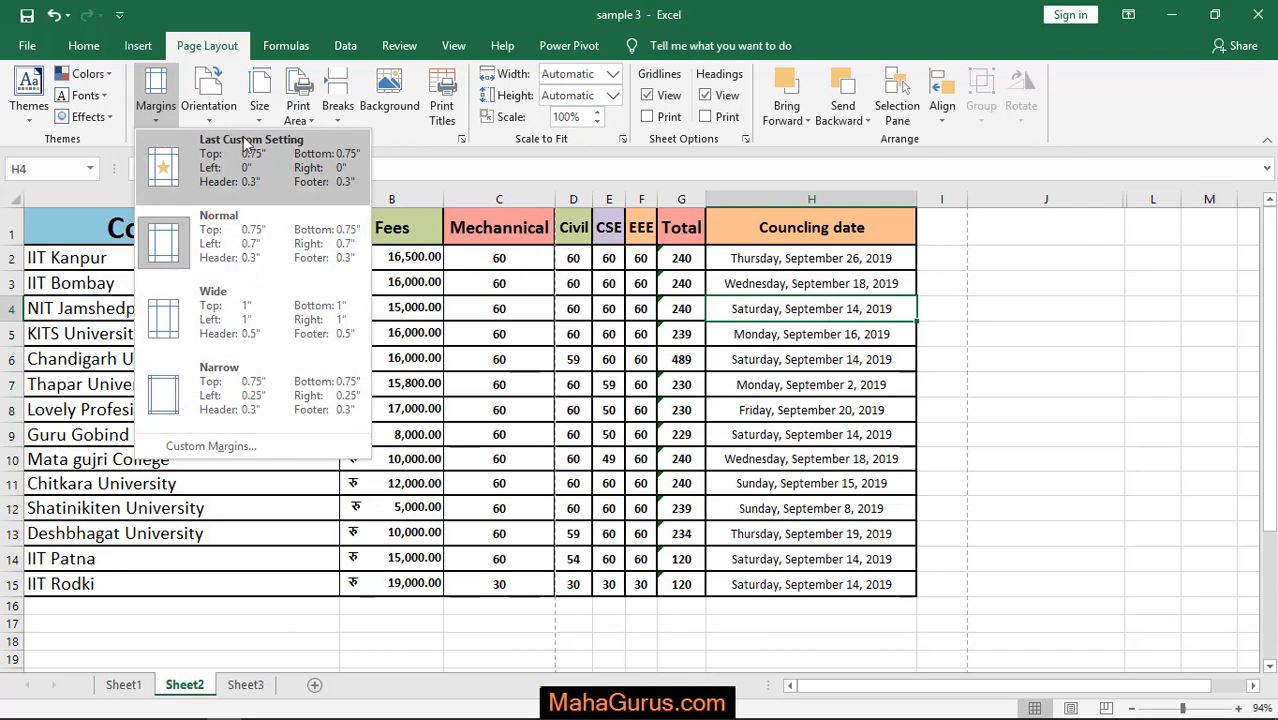
mouse_move(218, 390)
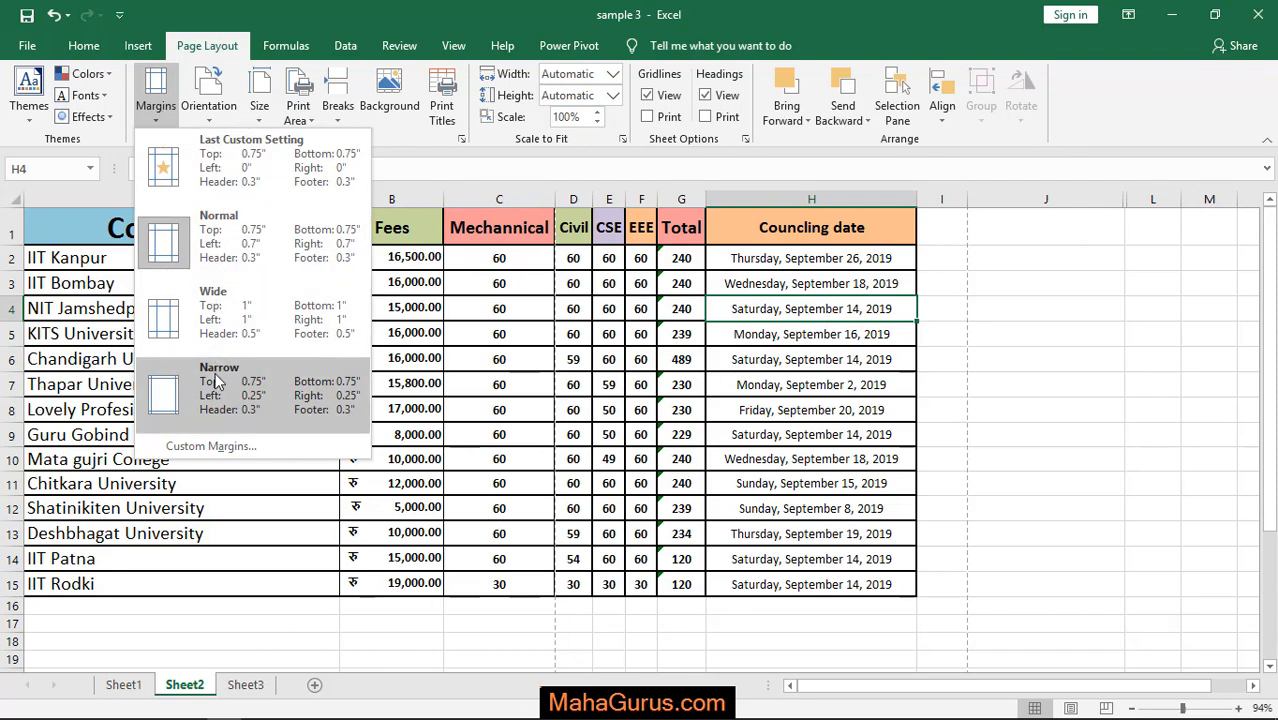
mouse_move(210, 393)
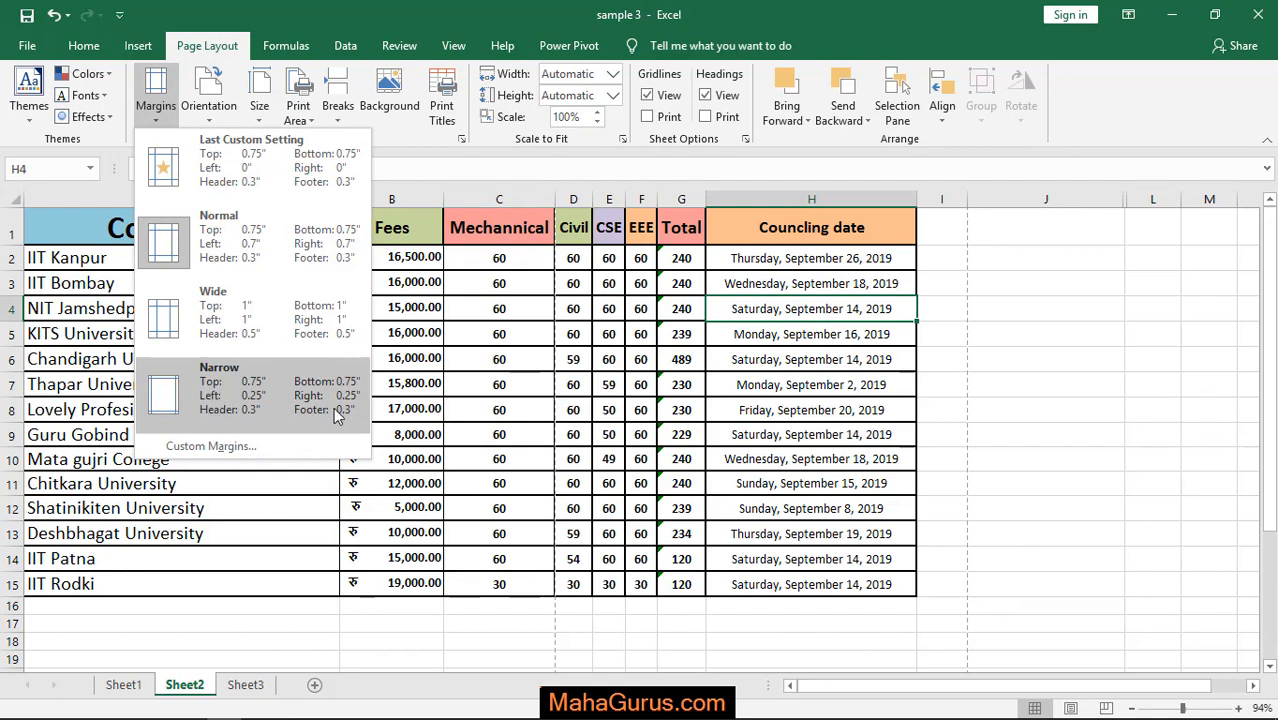
mouse_move(258, 406)
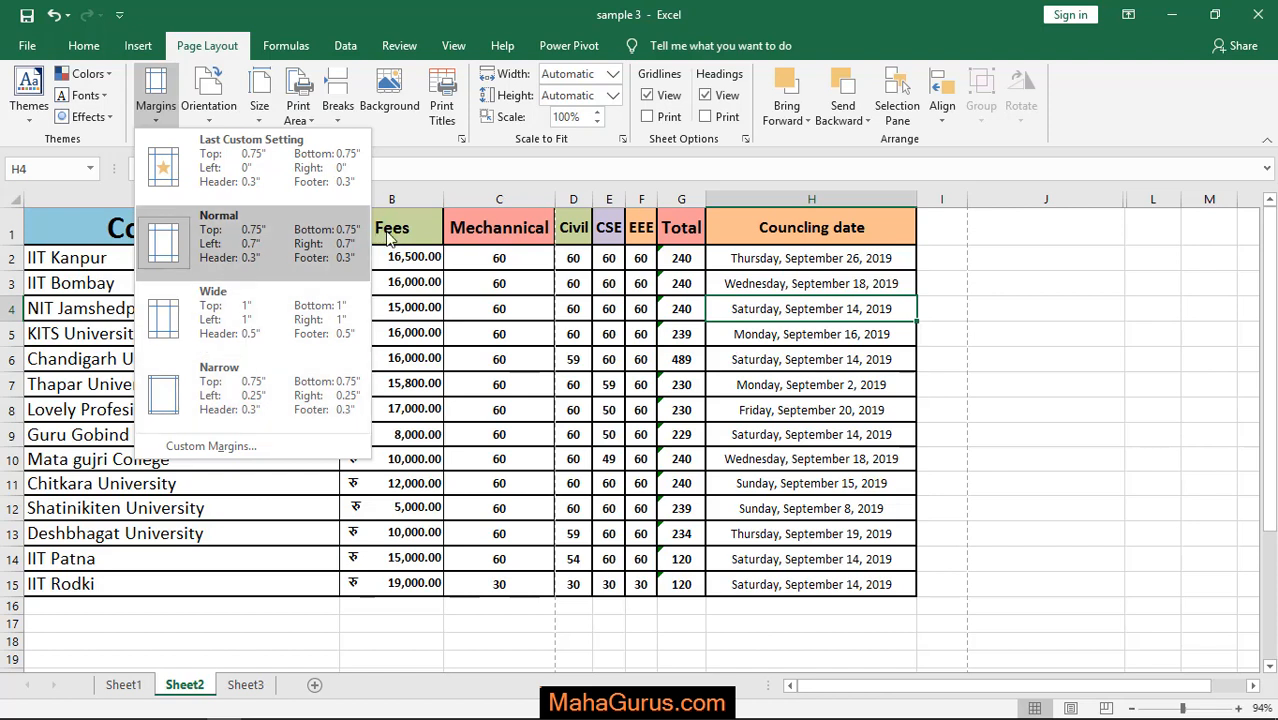
mouse_move(305, 252)
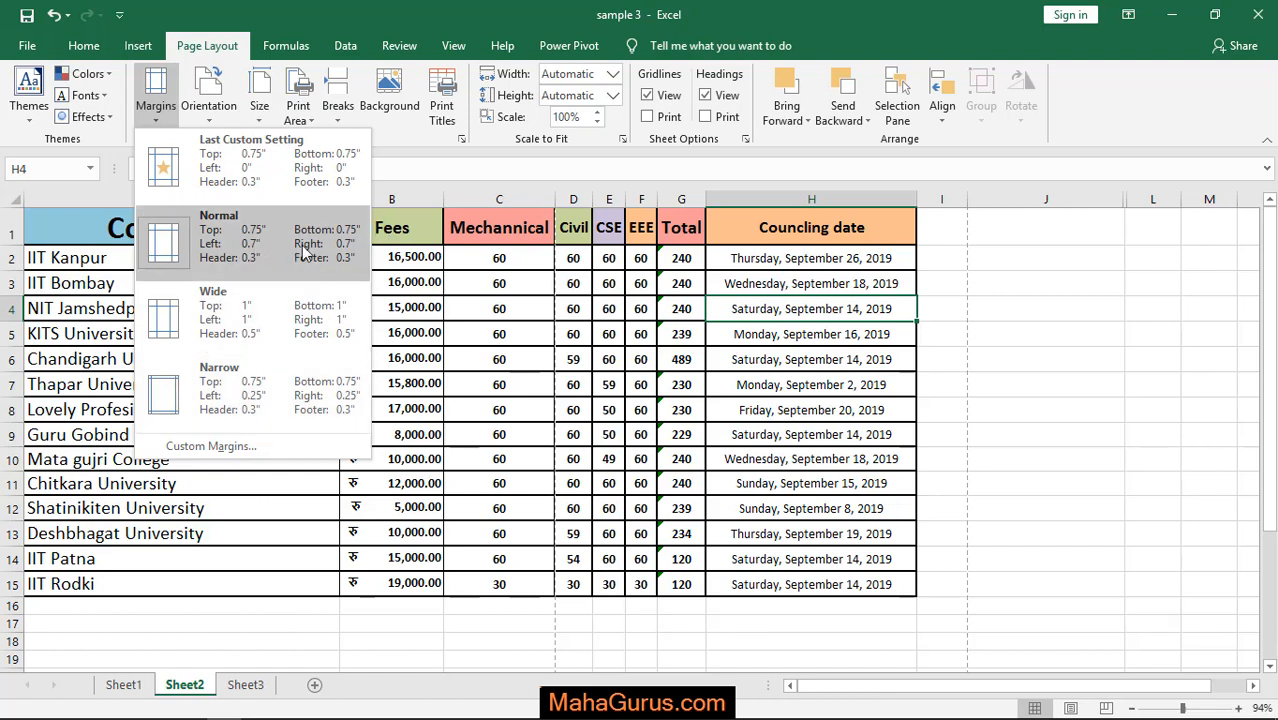
mouse_move(265, 405)
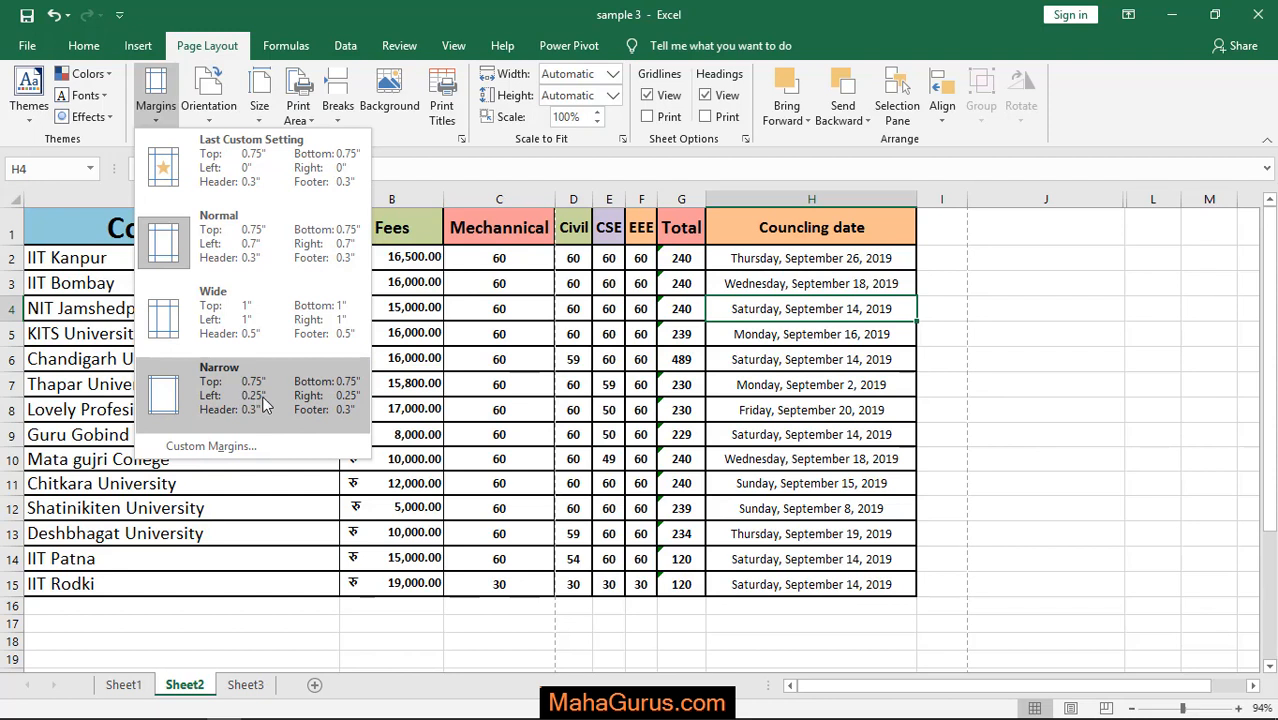
mouse_move(303, 425)
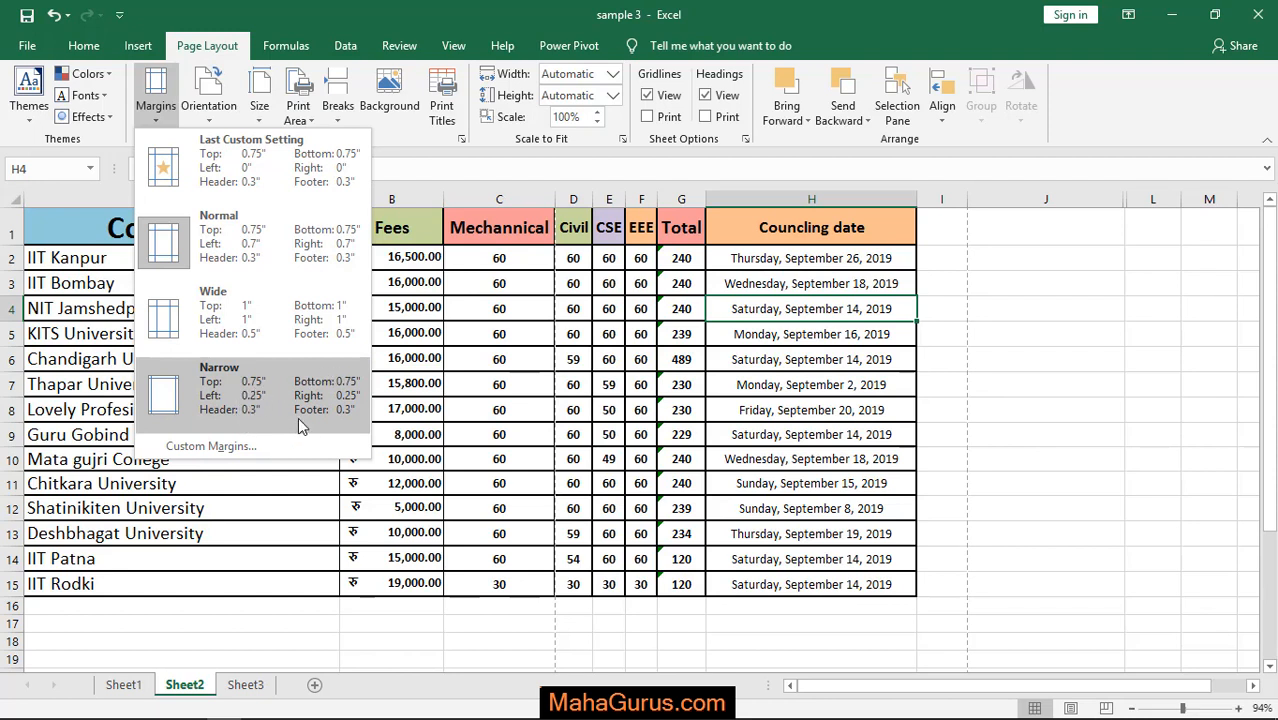
mouse_move(215, 398)
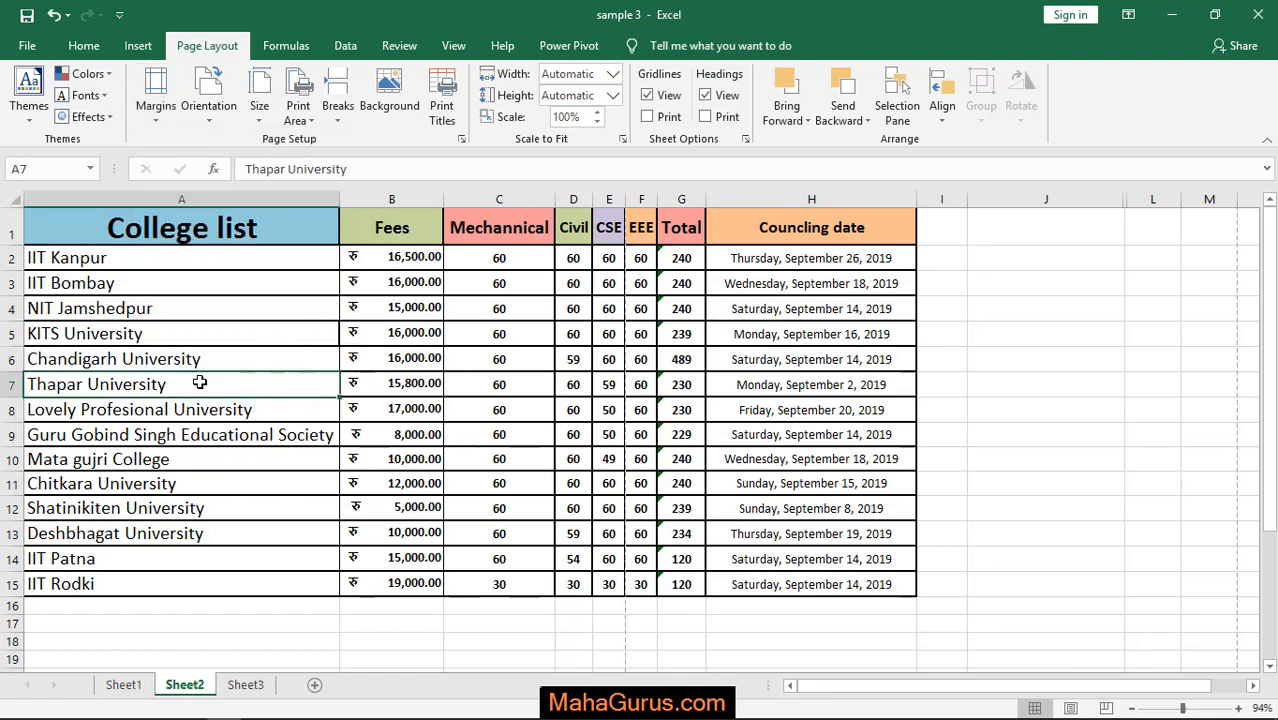
left_click(181, 283)
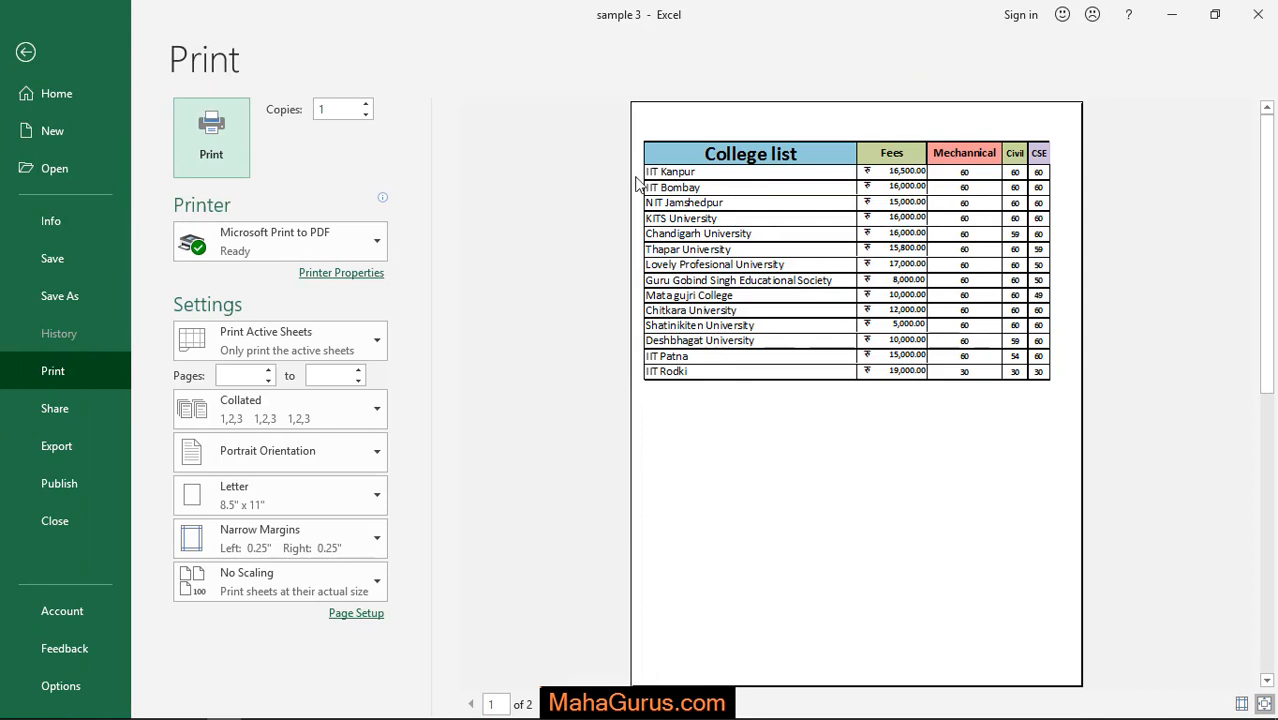
mouse_move(994, 110)
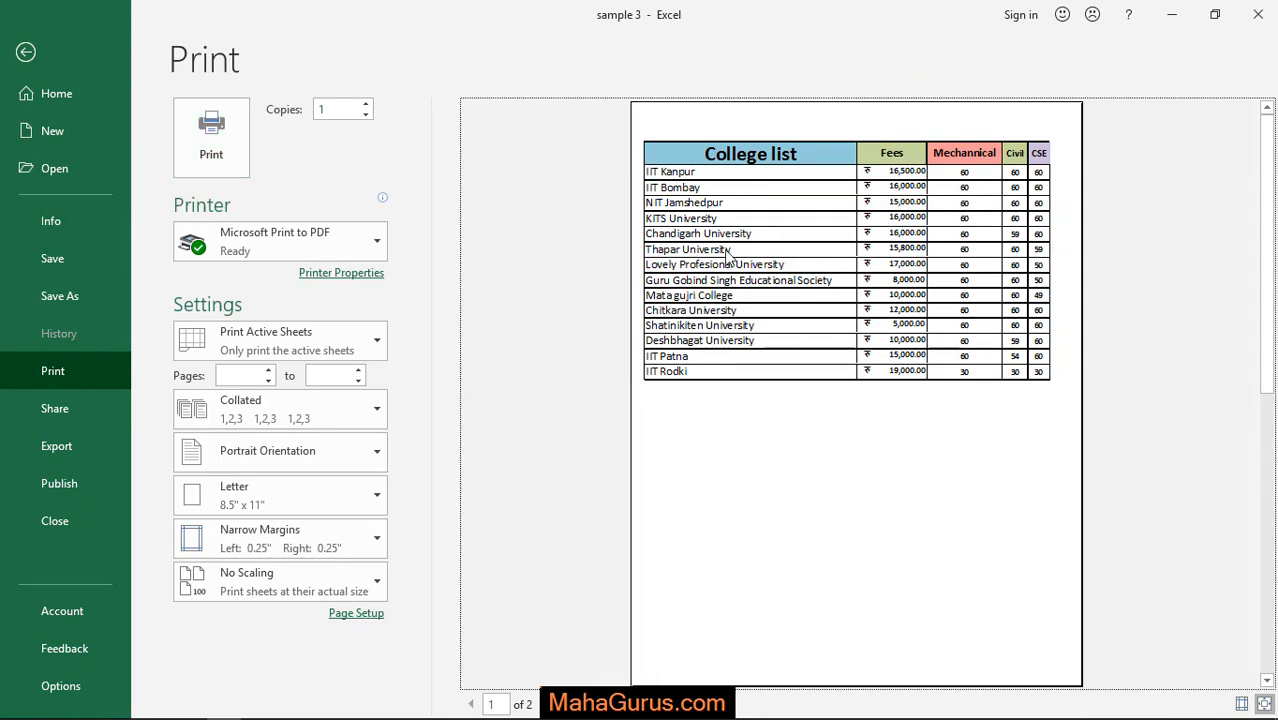
left_click(25, 51)
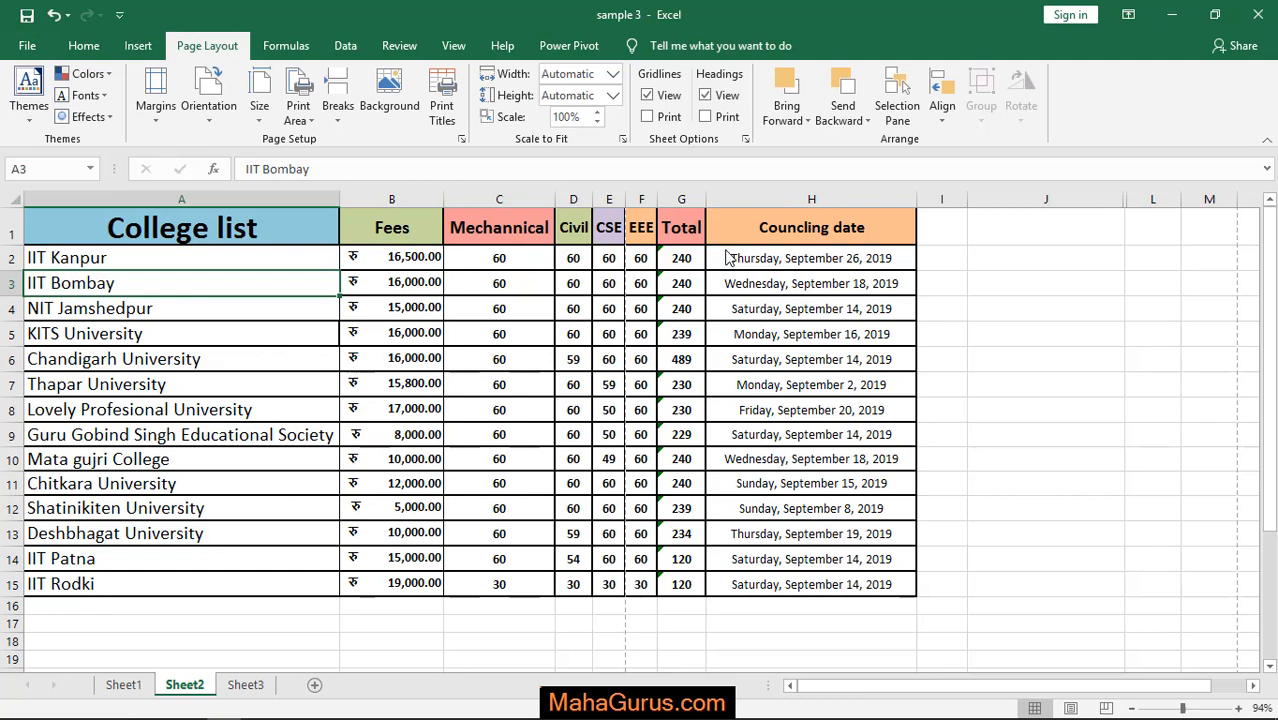